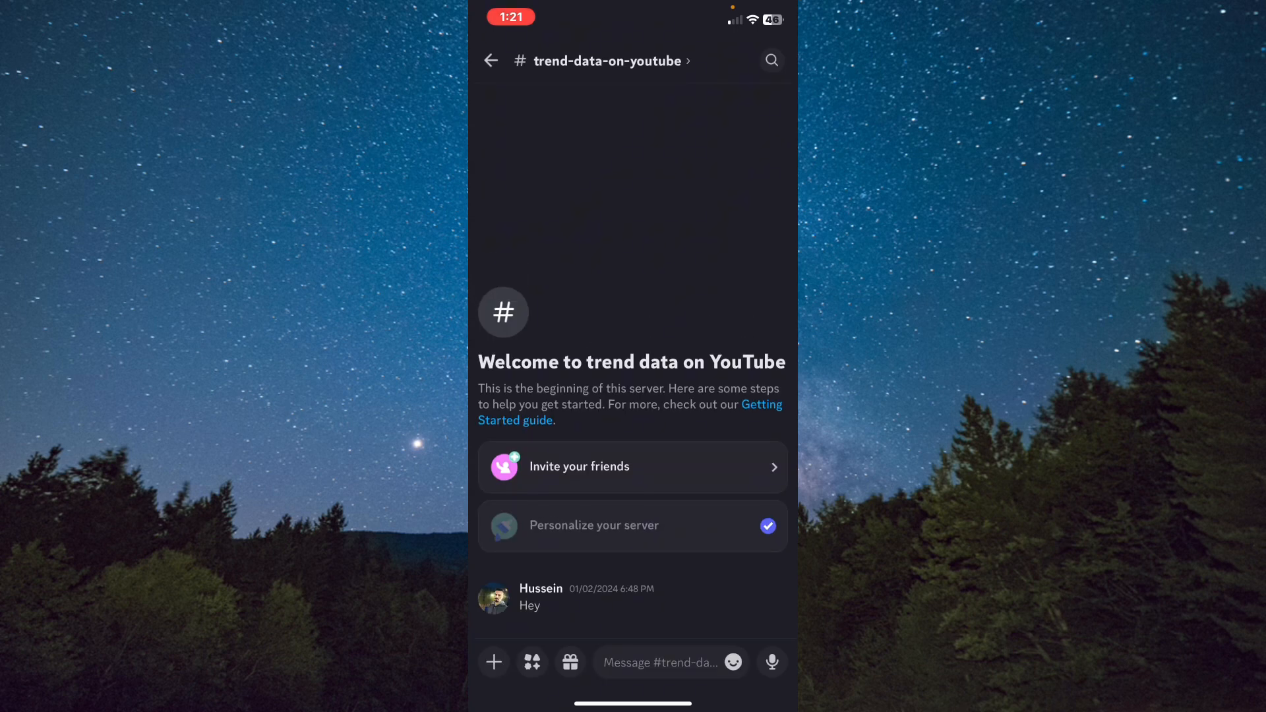
# Leave trend-data-on-youtube for the server overview and show your own profile page
pyautogui.click(491, 61)
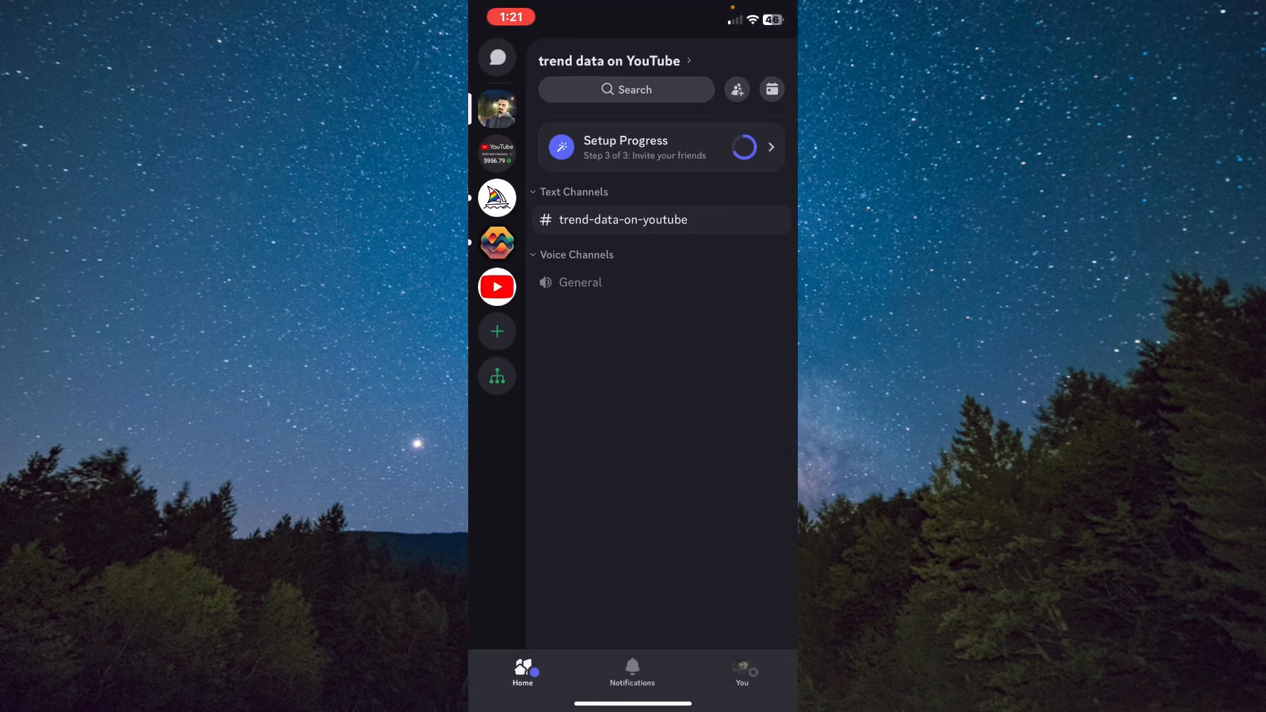
pyautogui.click(740, 674)
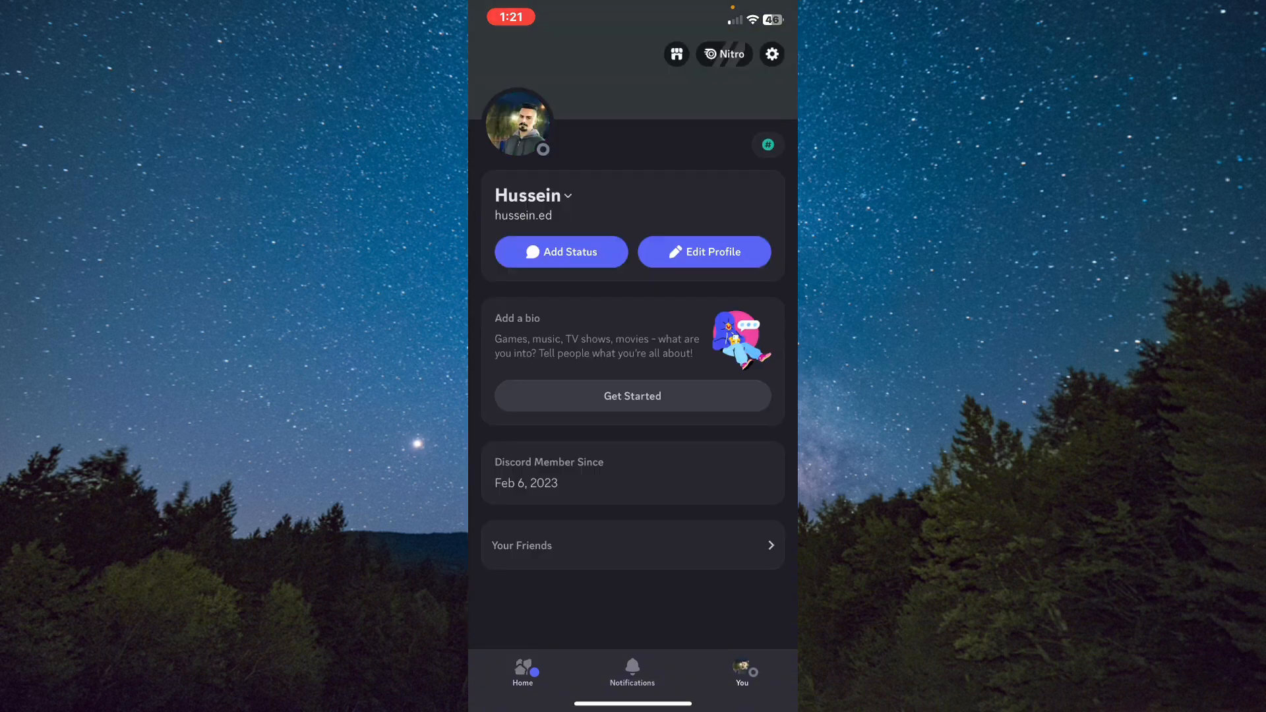
pyautogui.click(771, 54)
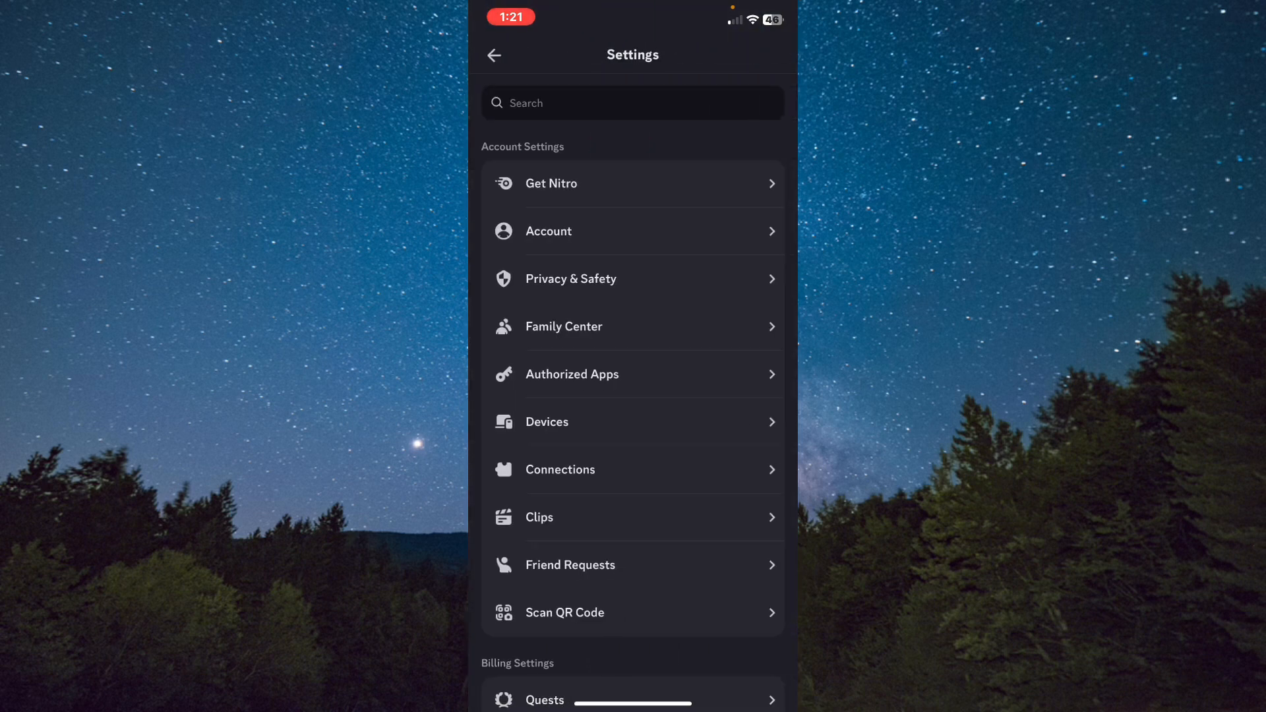
pyautogui.click(493, 55)
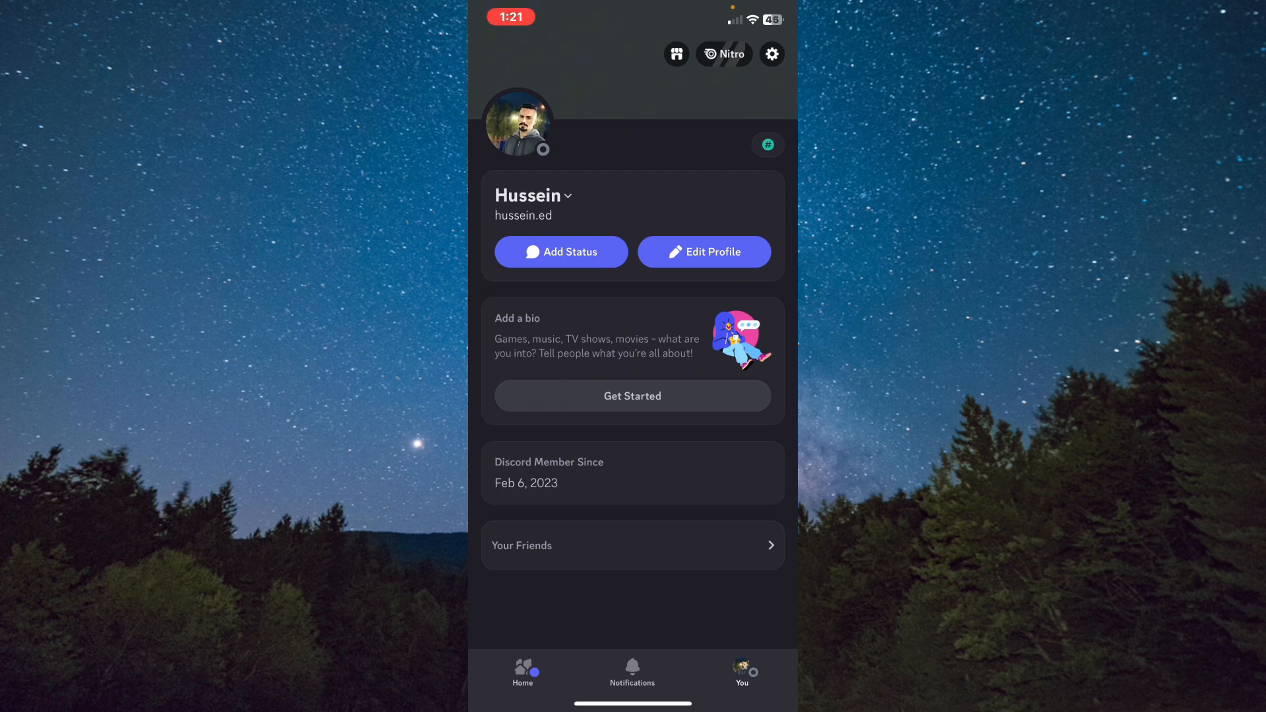
# Switch on Developer Mode in Discord's Advanced settings
pyautogui.click(771, 54)
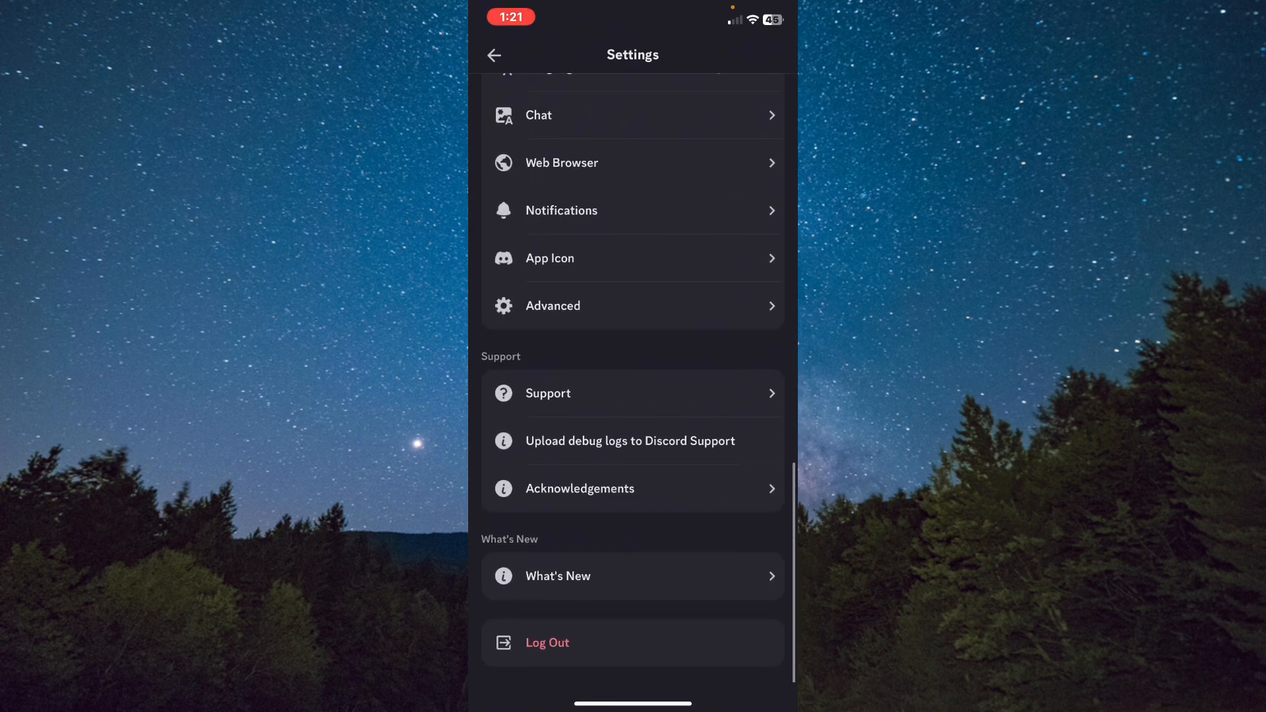
pyautogui.scroll(-3)
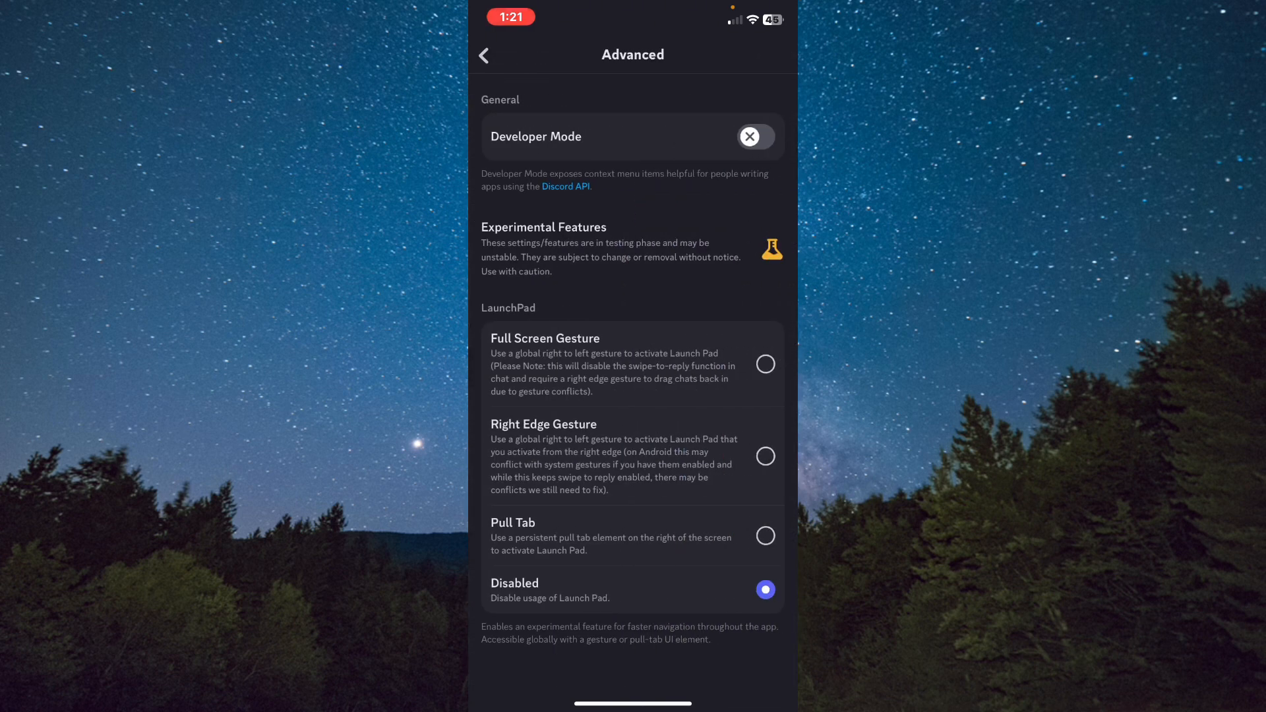
pyautogui.click(755, 137)
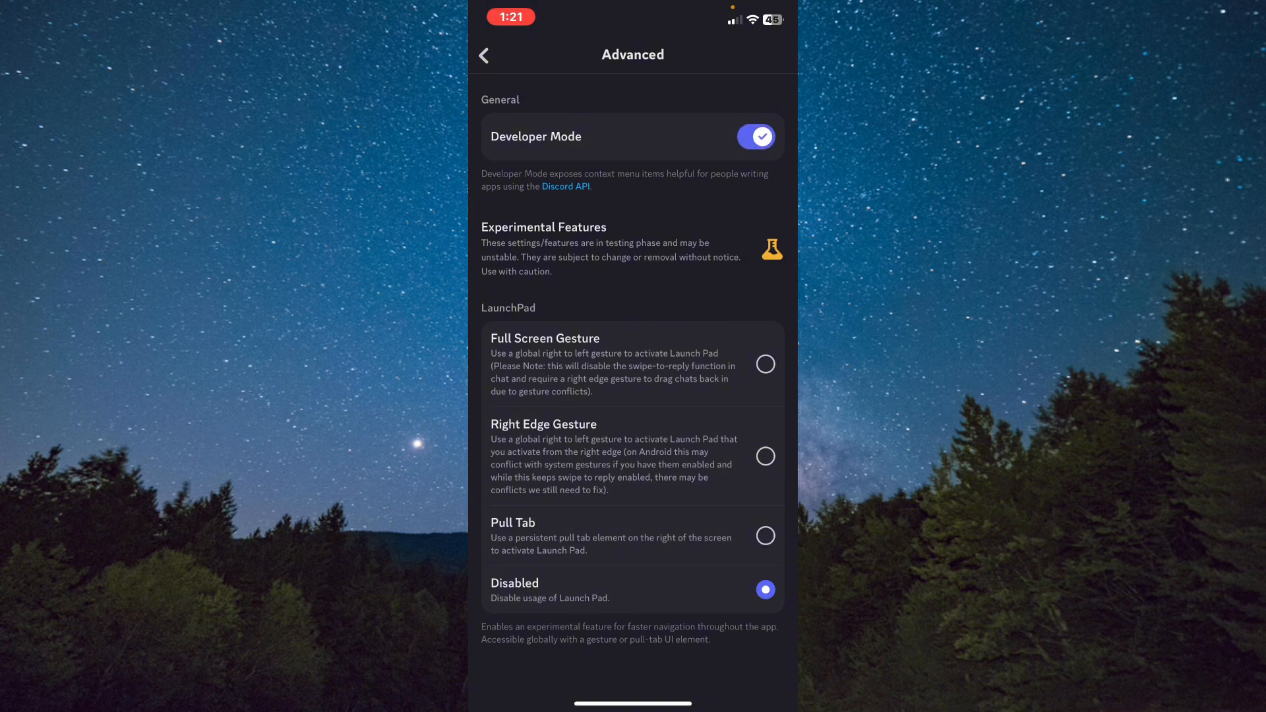
pyautogui.click(483, 55)
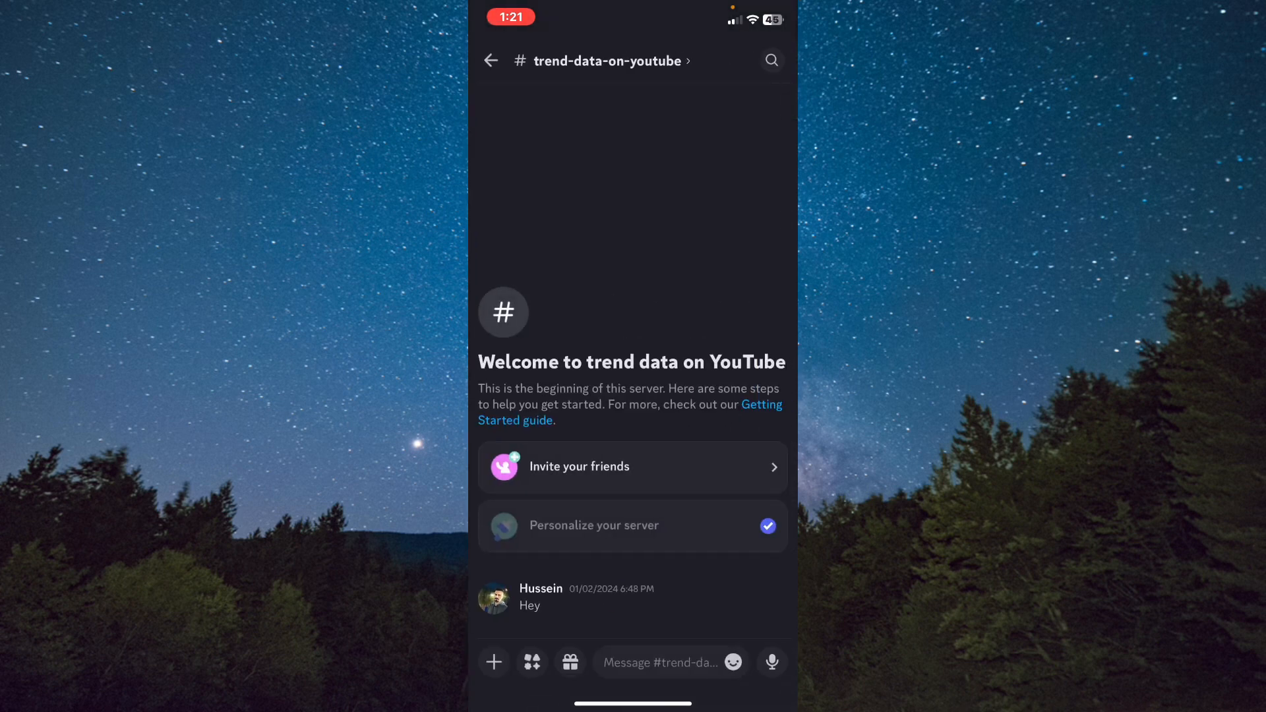
# Copy your Discord user ID from your profile's ••• menu, then search the phone for 'not'
pyautogui.click(662, 662)
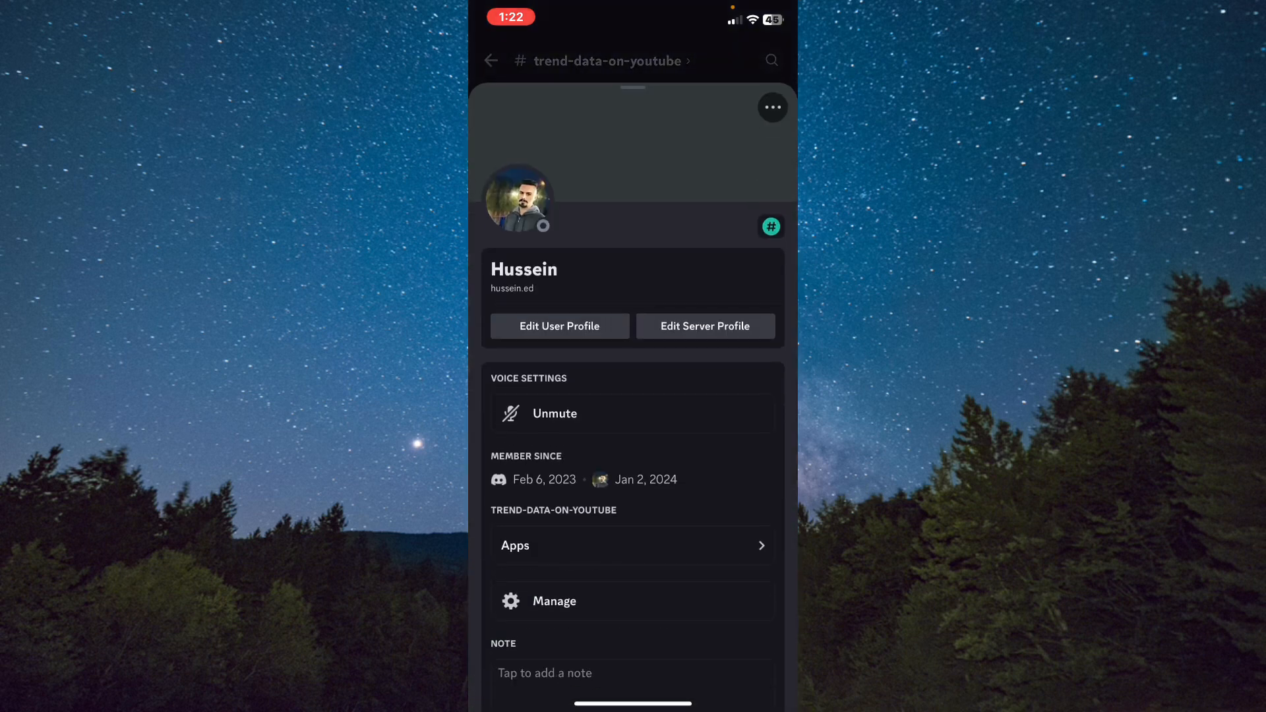
pyautogui.click(771, 107)
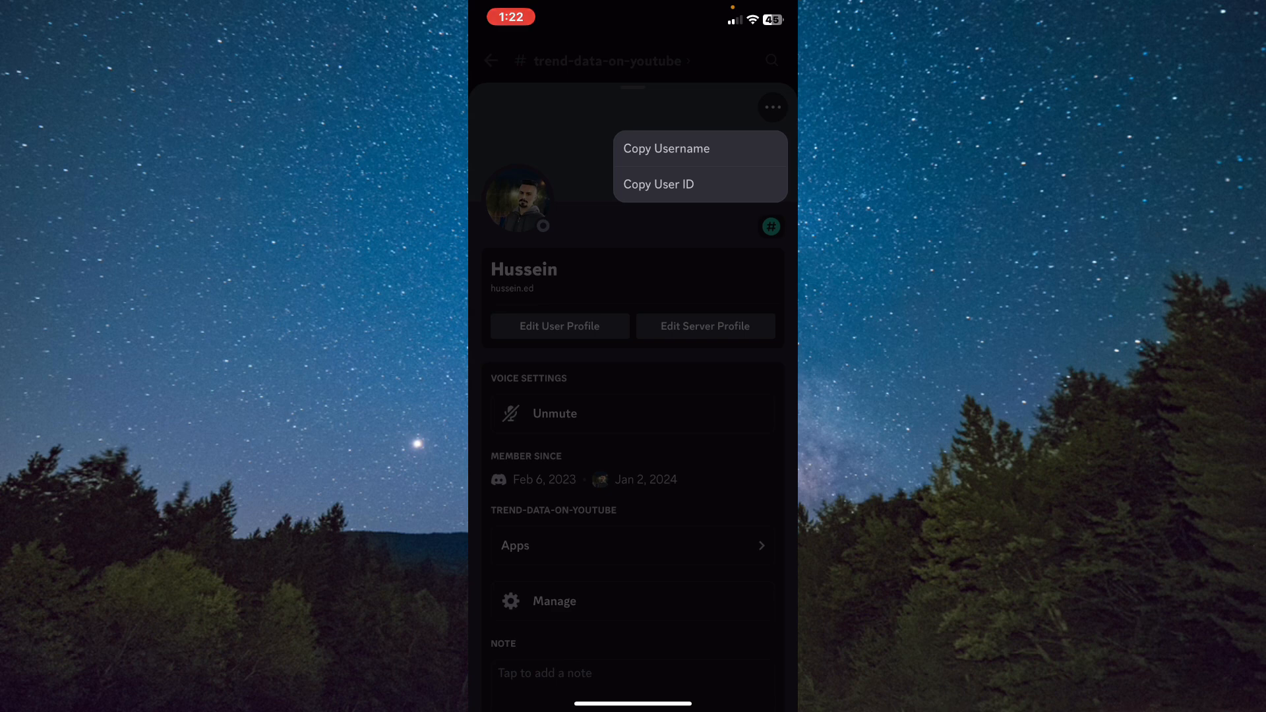
pyautogui.click(658, 184)
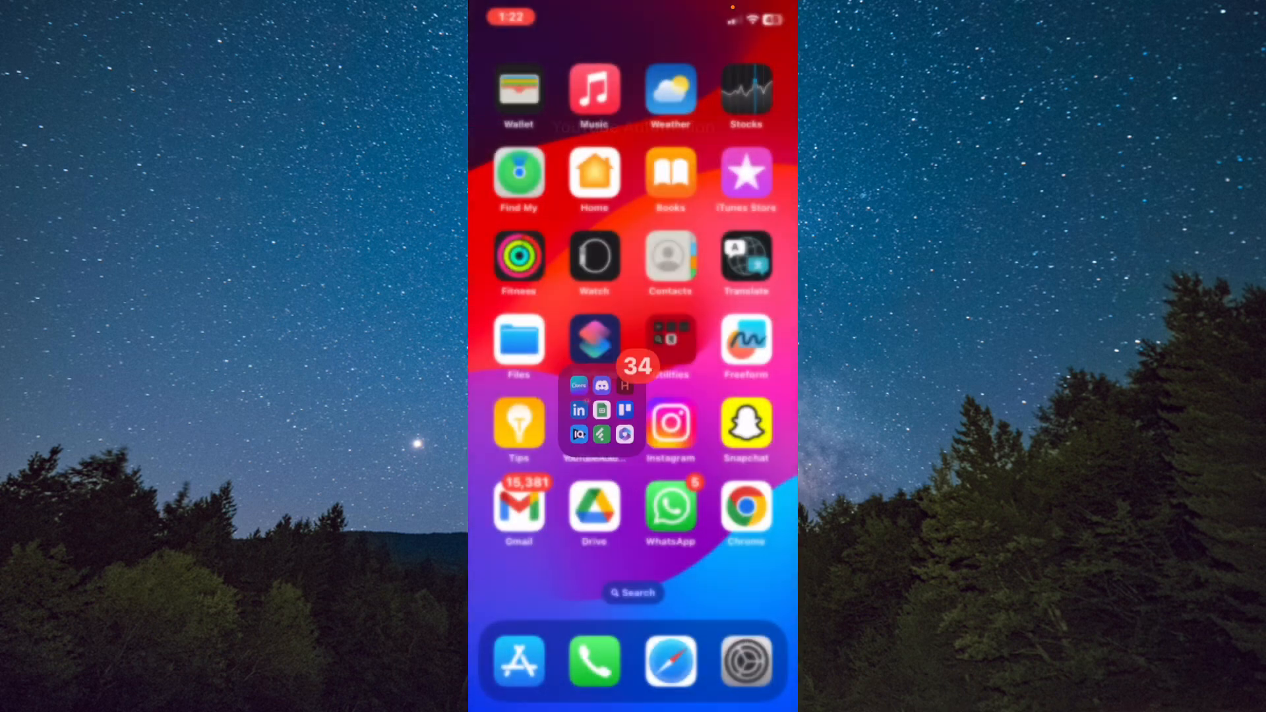
pyautogui.write('not')
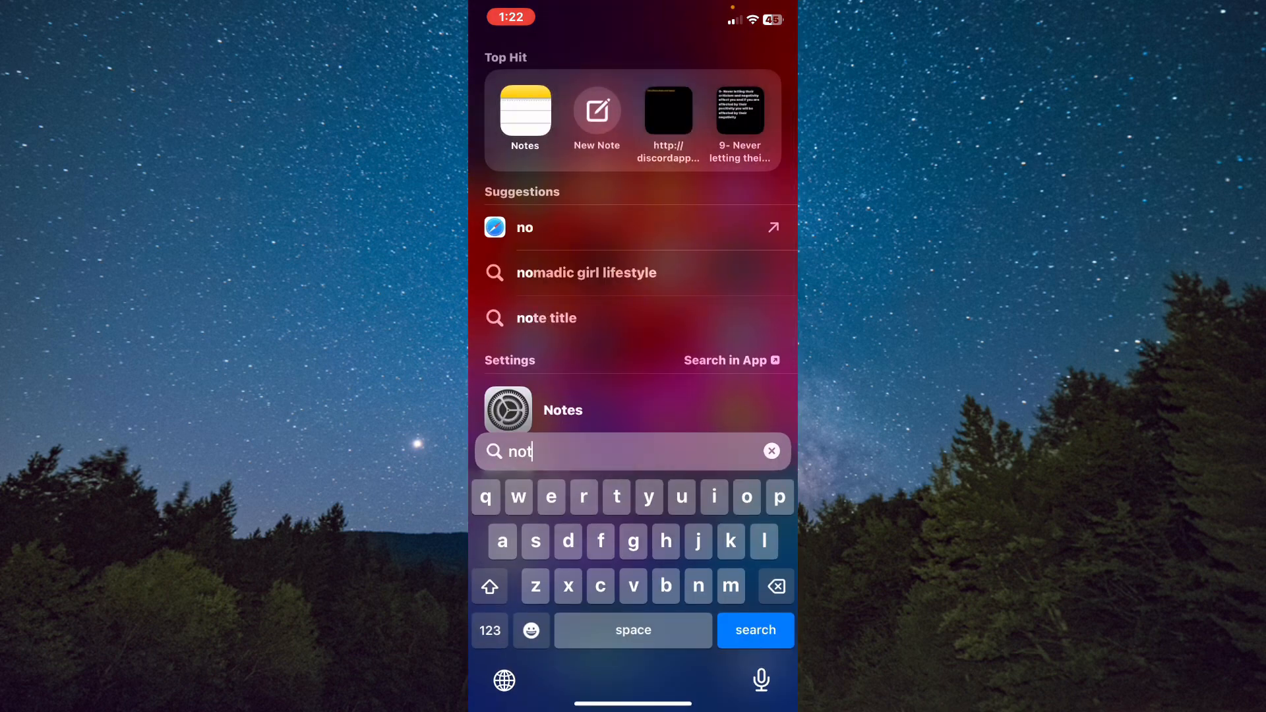
pyautogui.click(668, 111)
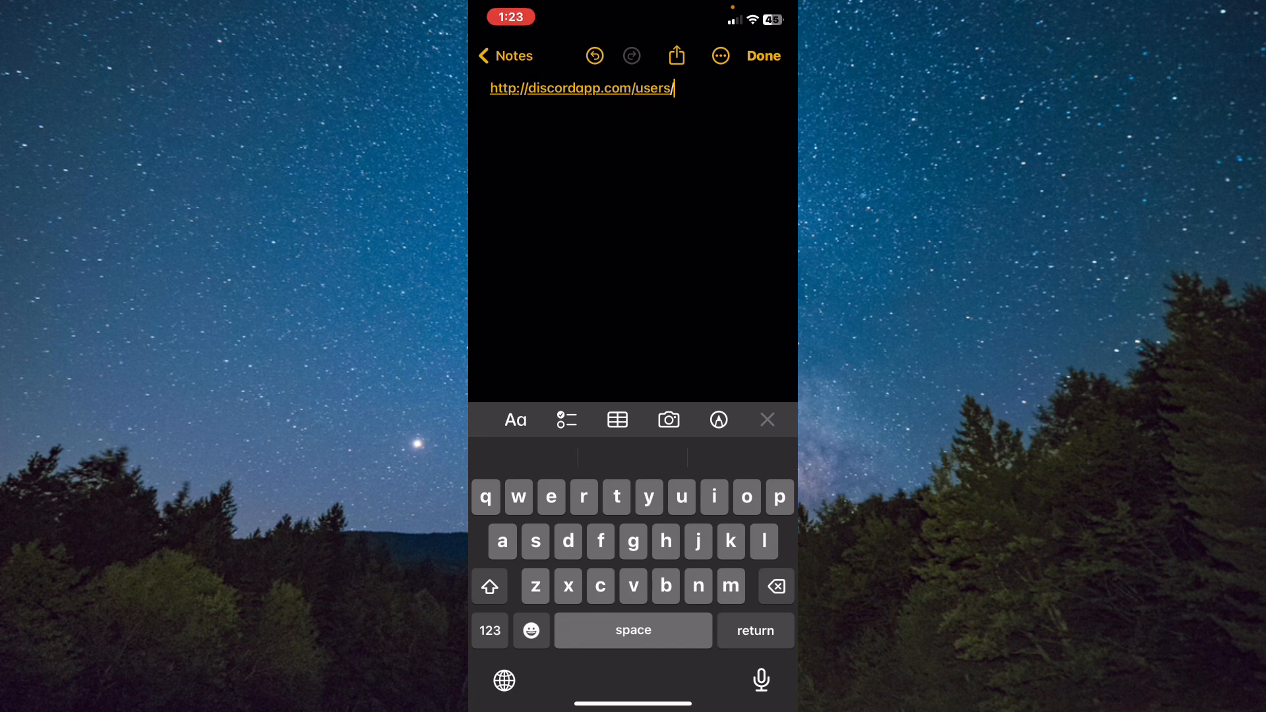
pyautogui.click(673, 87)
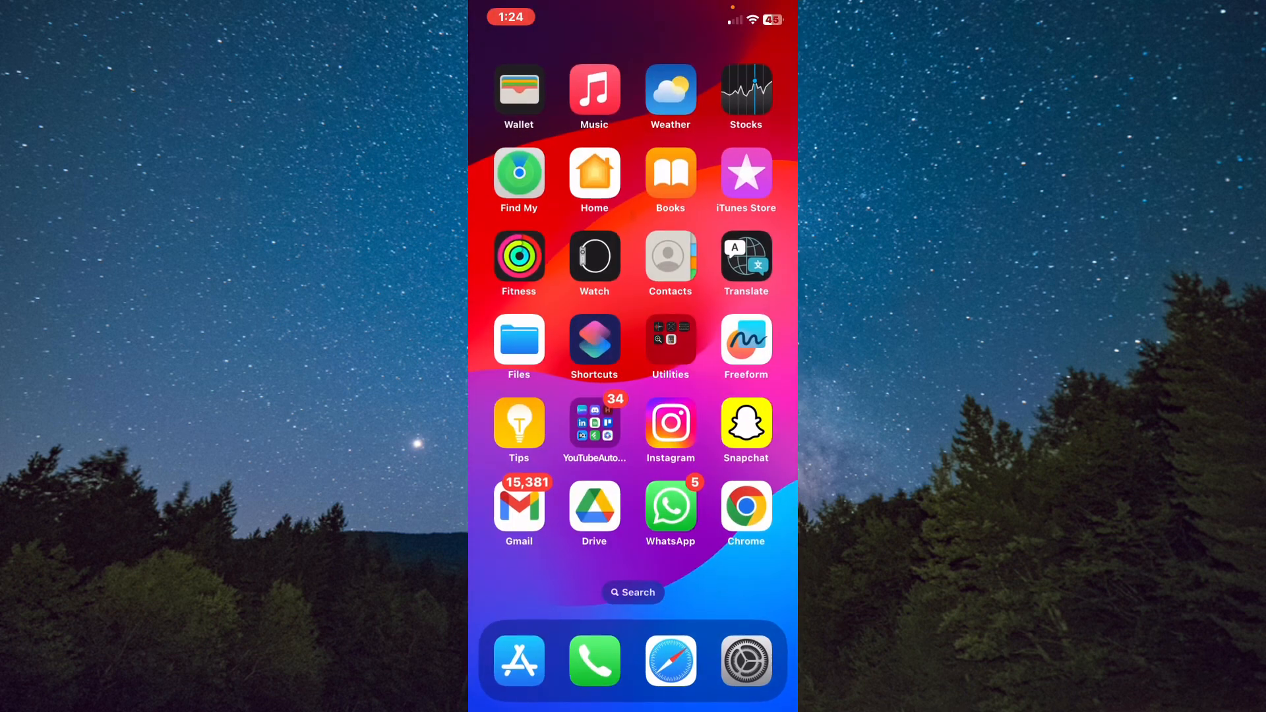
pyautogui.click(670, 662)
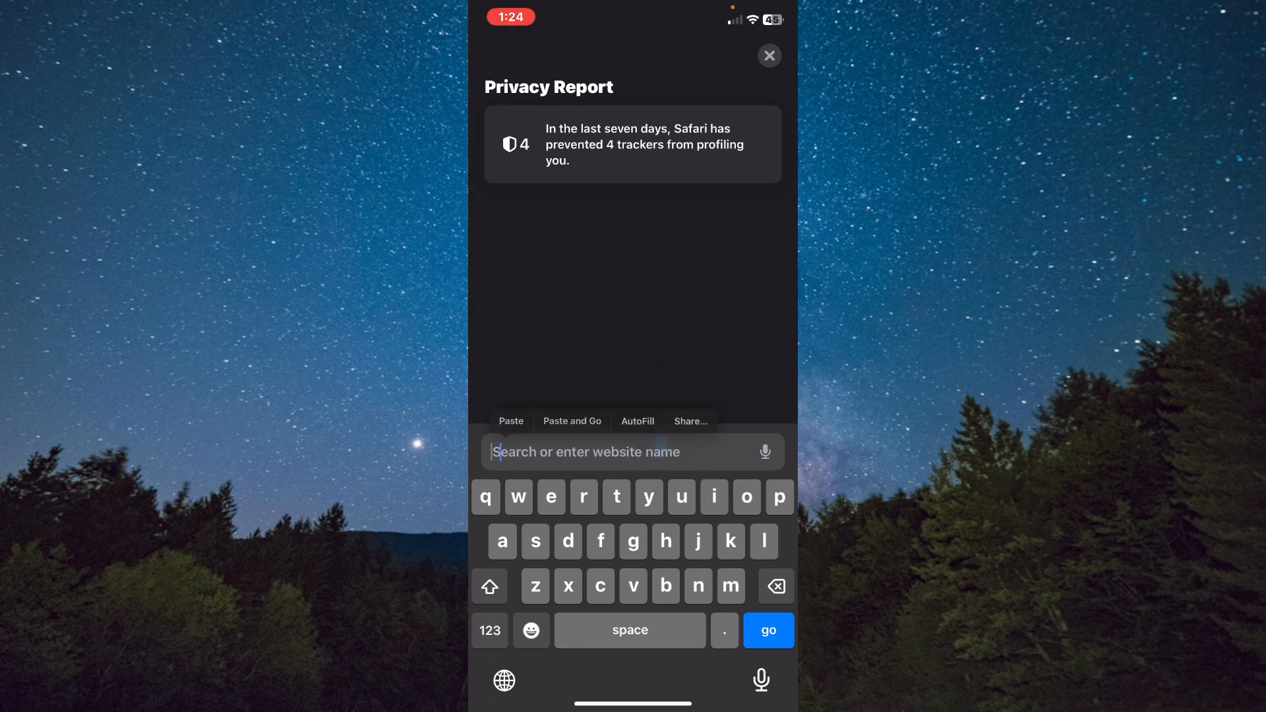